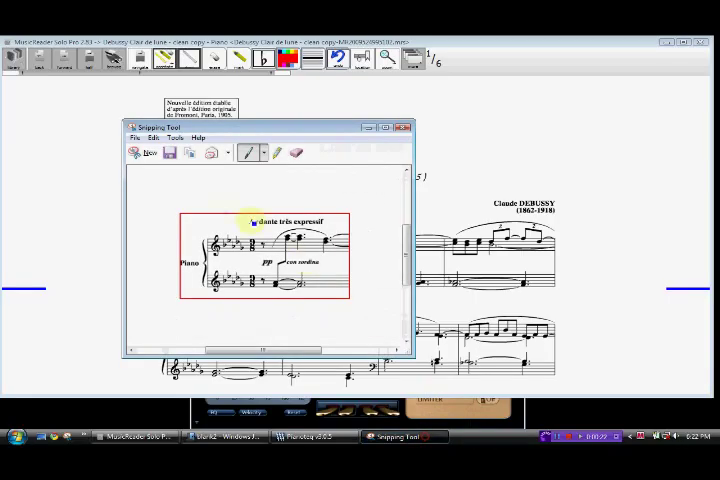
# Step: Start a new Snipping Tool capture of the Clair de Lune score
pyautogui.click(400, 127)
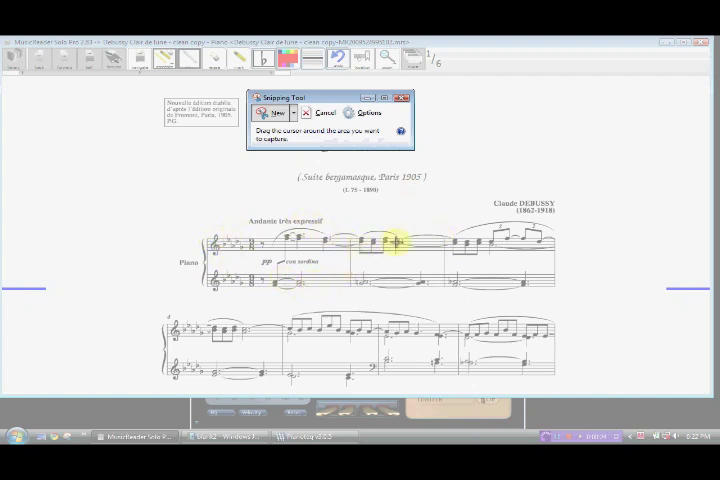
pyautogui.moveTo(413, 277)
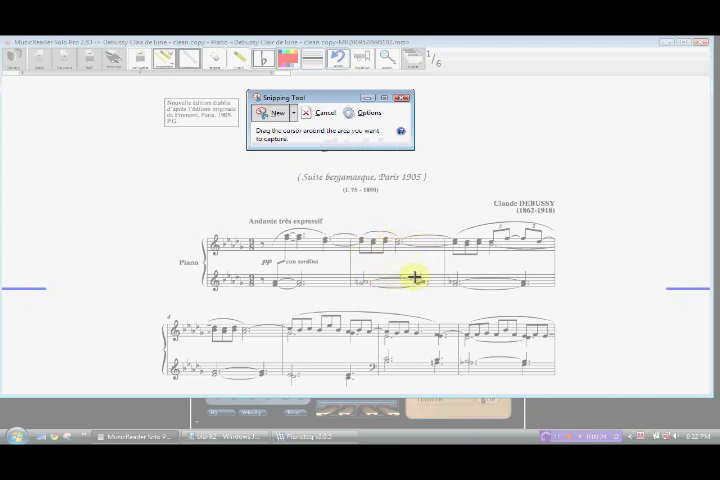
pyautogui.moveTo(420, 286)
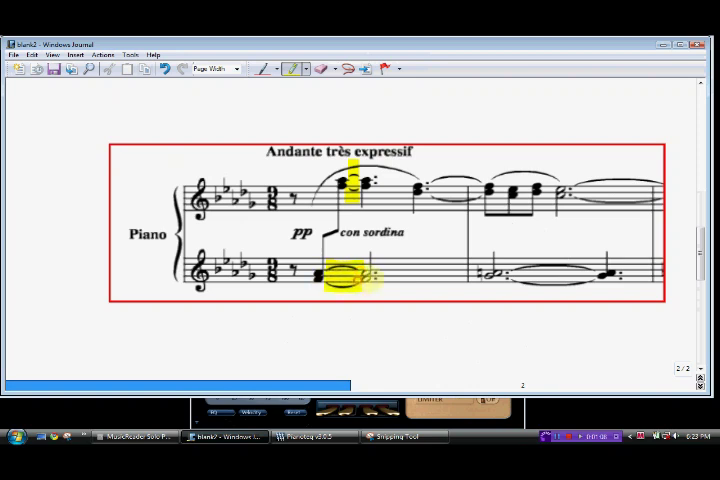
# Step: Mark tied notes with red Xs, then return to the yellow highlighter
pyautogui.click(429, 245)
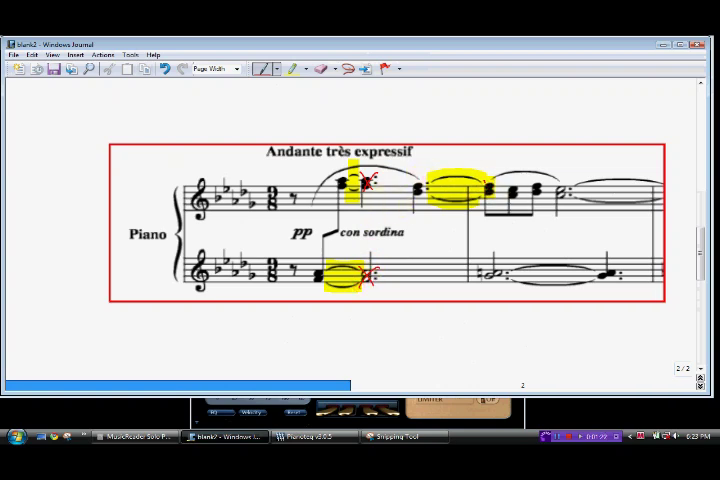
pyautogui.click(487, 189)
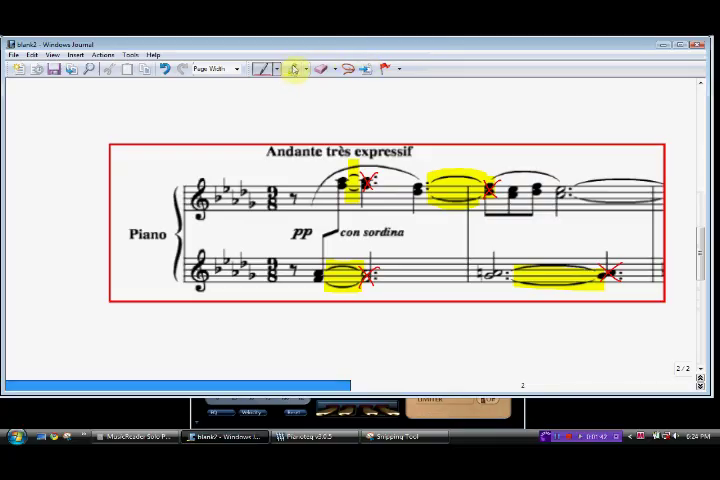
# Step: Change the highlighter colour to cyan for the melody phrases
pyautogui.click(308, 69)
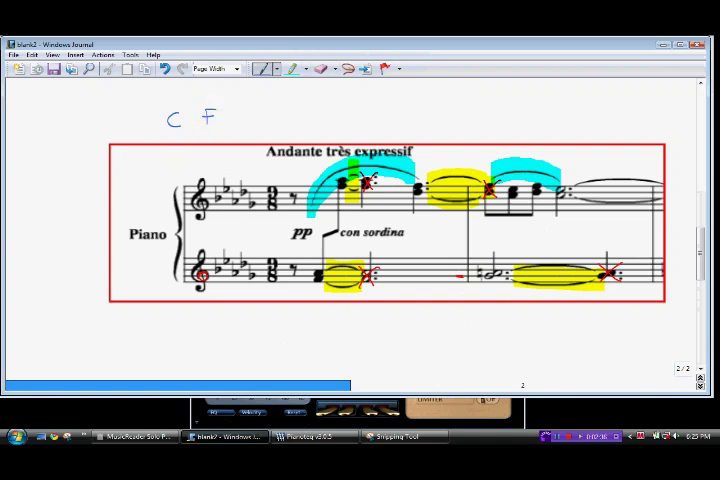
# Step: Switch to the red pen for writing the note names Ab and Gb
pyautogui.click(261, 70)
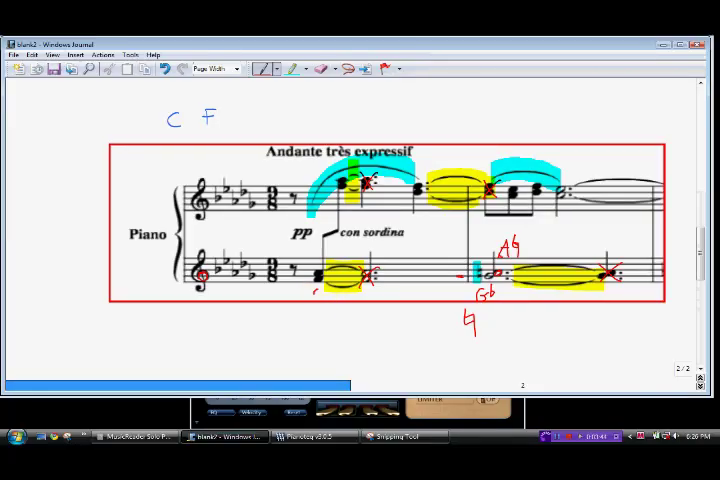
# Step: Write the red fingering 2 over 4 under the first bass chord
pyautogui.write('2/4')
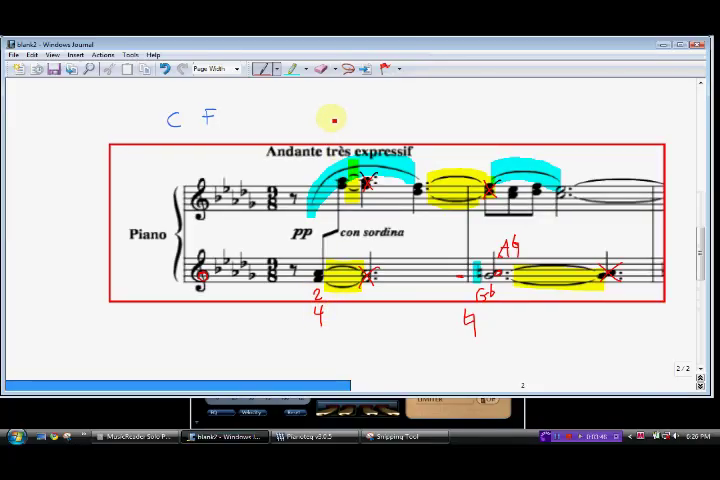